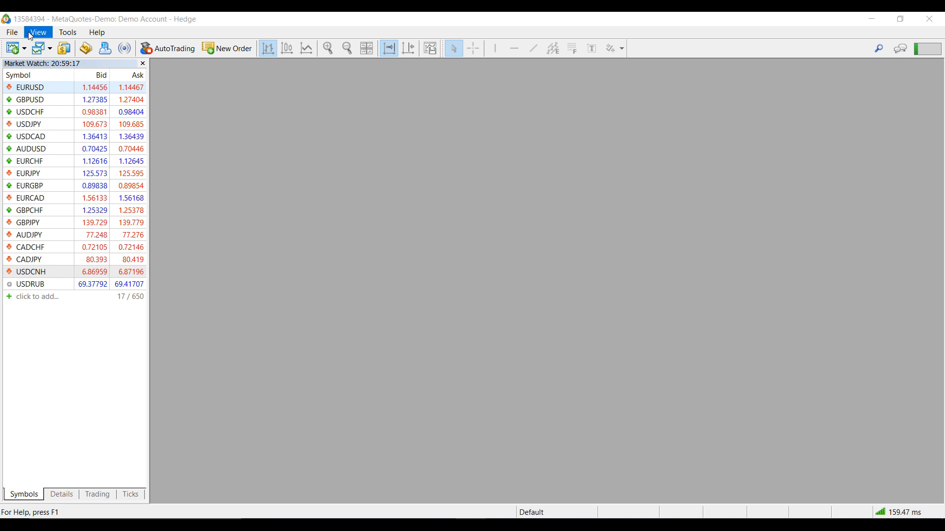
# Step: Show the Toolbox from the View menu, listing the 0.01 EURUSD sell position and 10 000.00 USD balance
pyautogui.click(38, 32)
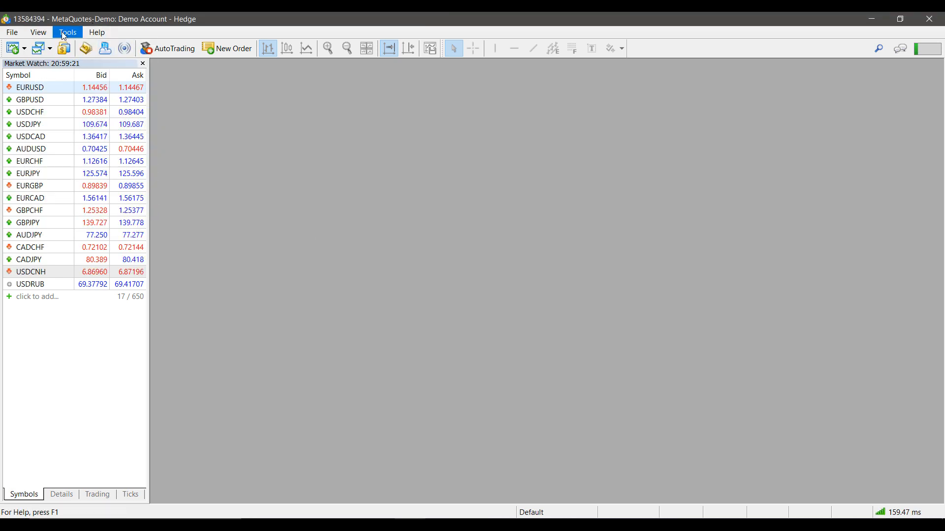
pyautogui.click(38, 31)
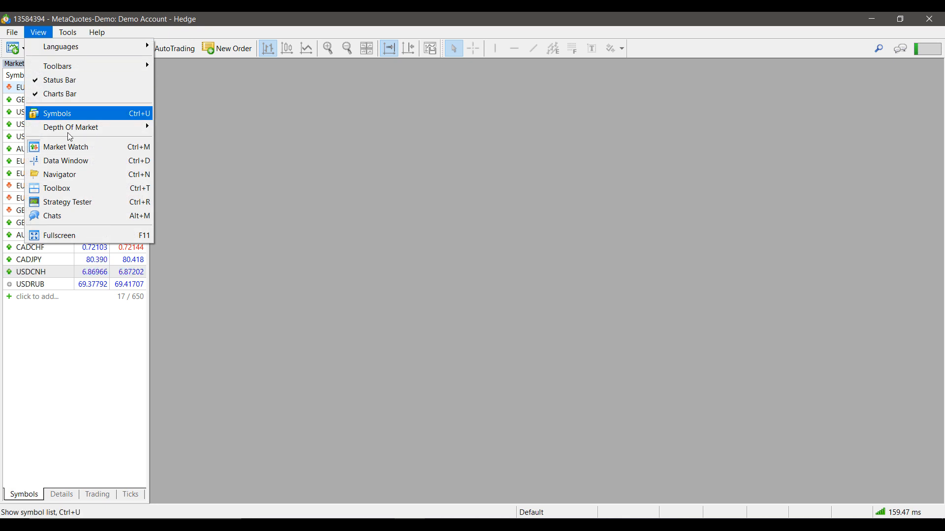
pyautogui.moveTo(75, 190)
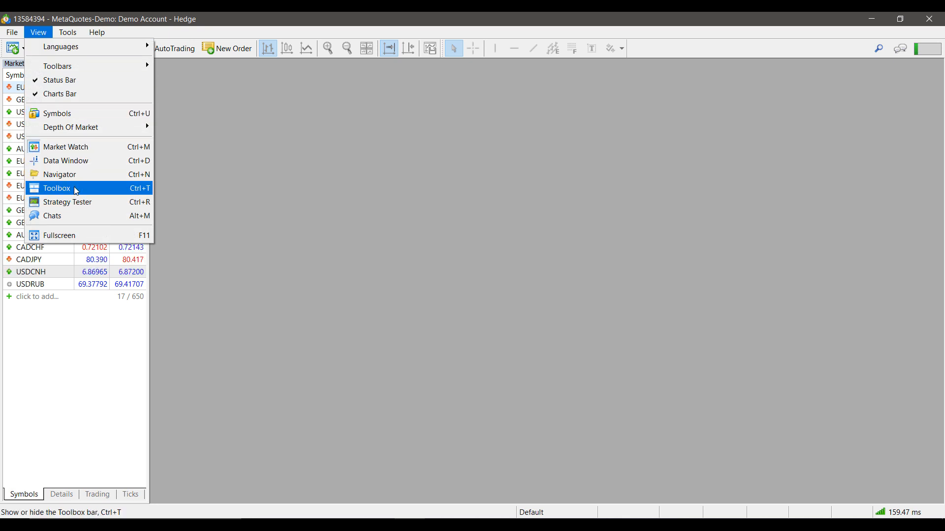
pyautogui.click(56, 188)
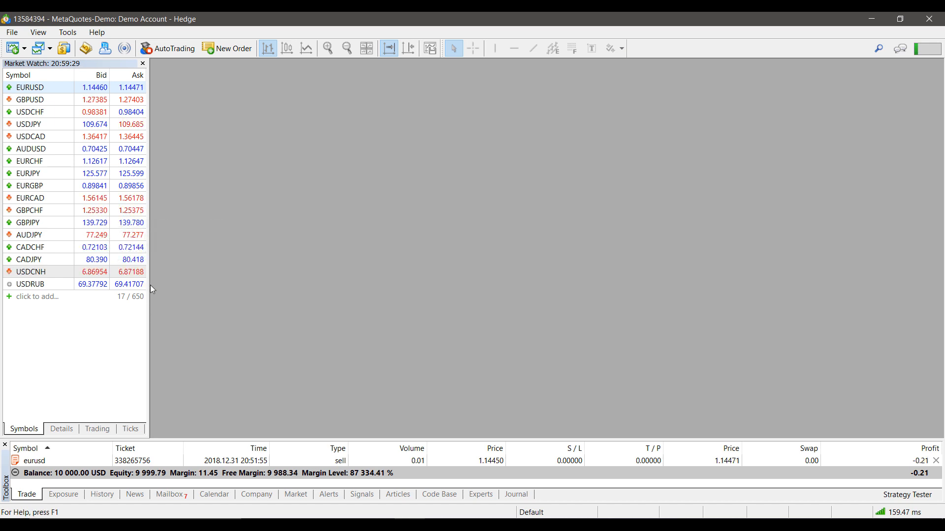
pyautogui.moveTo(189, 297)
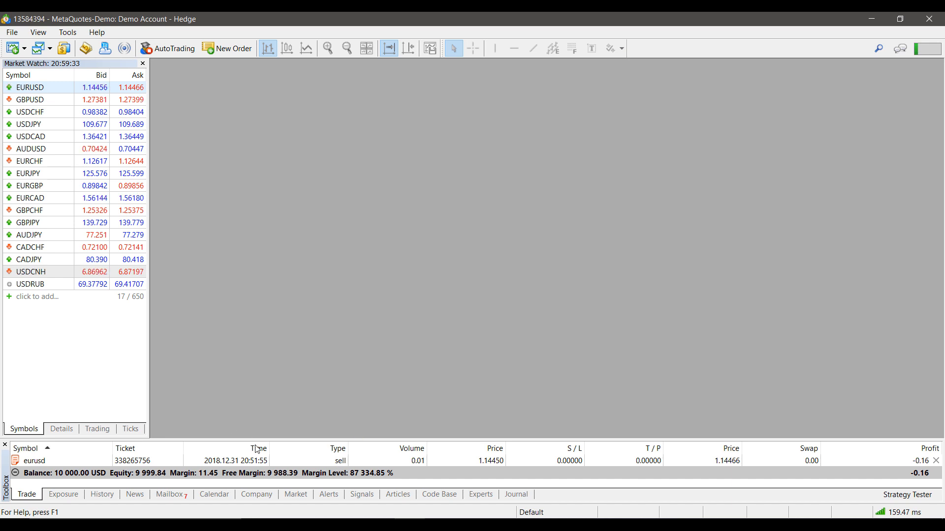
pyautogui.moveTo(807, 433)
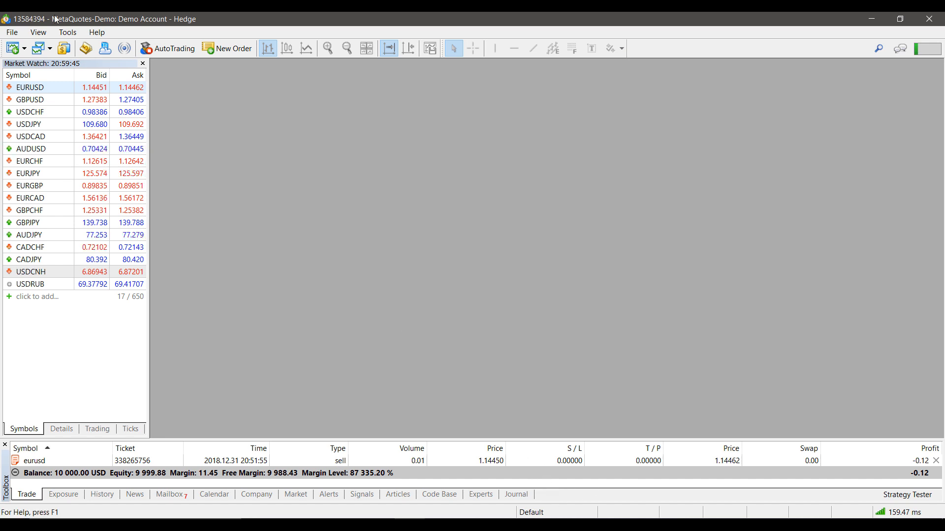
pyautogui.click(38, 31)
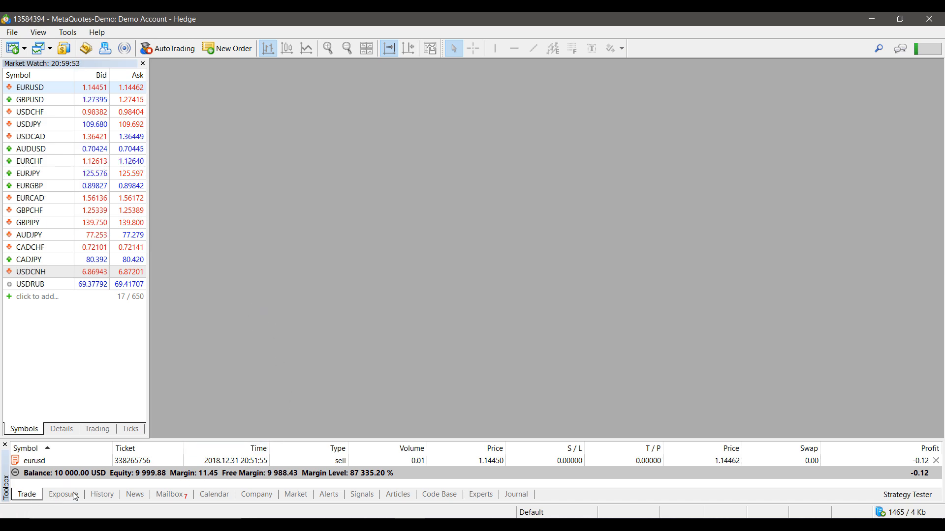
# Step: Browse History, Mailbox, Trade and Exposure, then view the Journal logging the 0.01 EURUSD sell at 1.14450
pyautogui.click(101, 494)
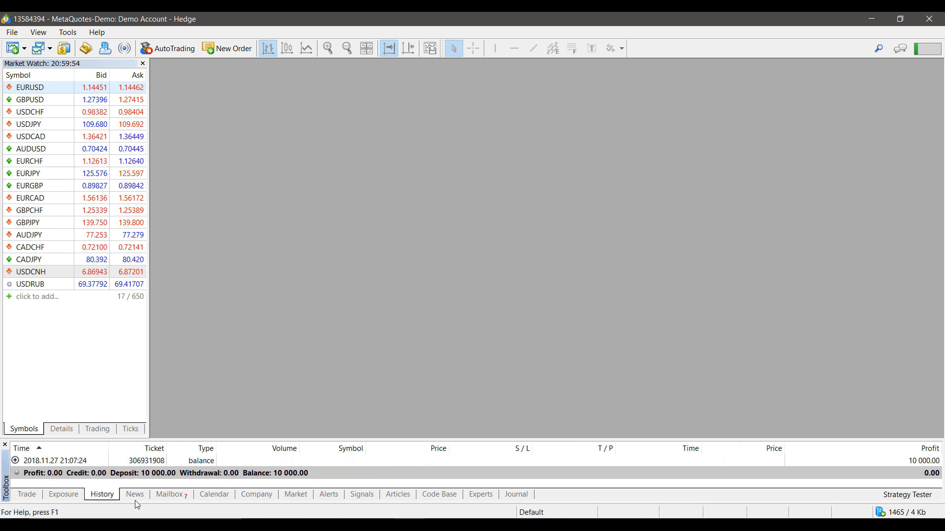
pyautogui.click(170, 494)
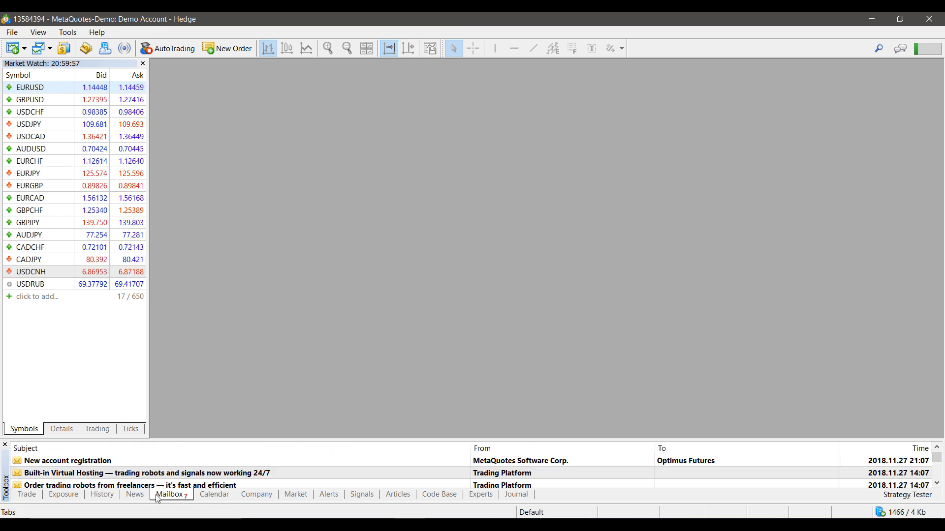
pyautogui.click(27, 494)
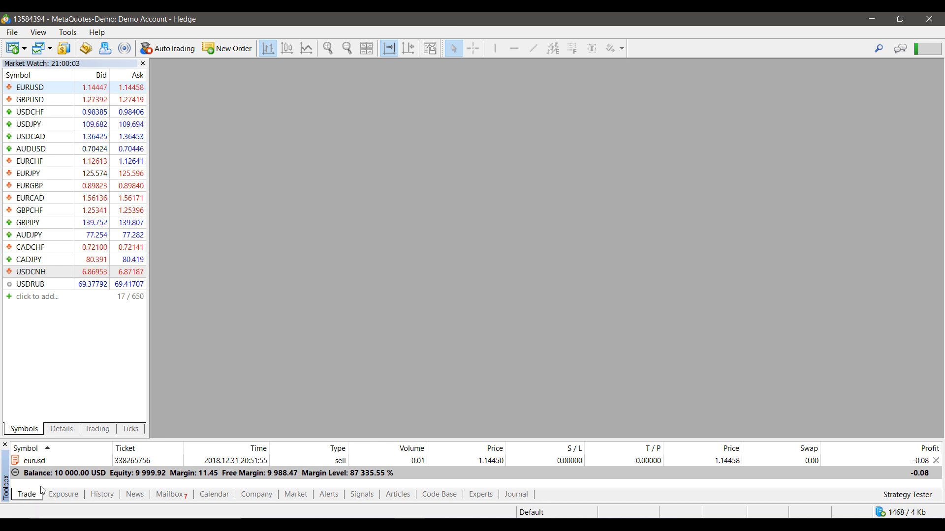
pyautogui.click(63, 494)
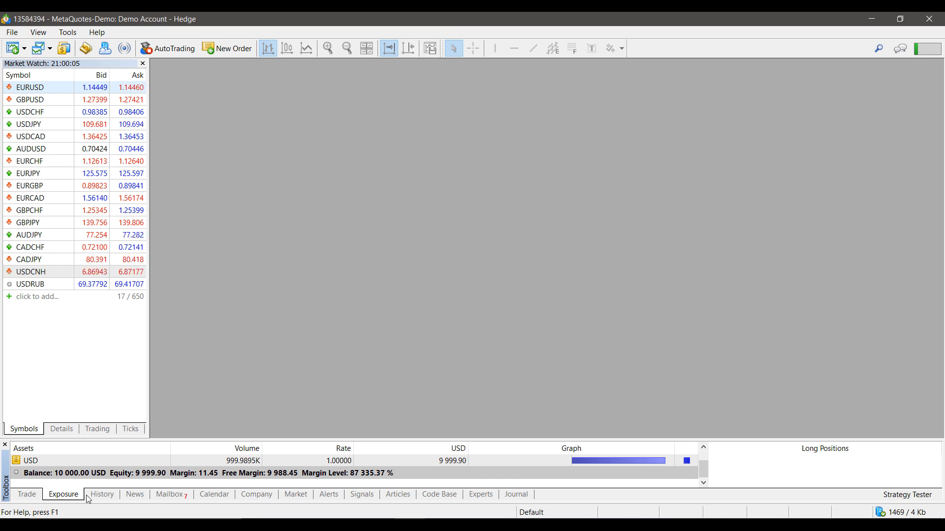
pyautogui.click(101, 494)
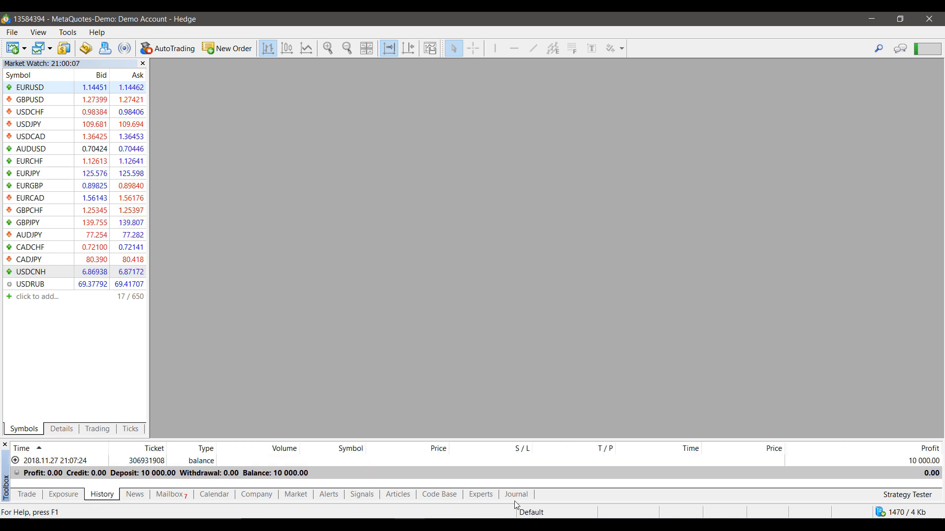
pyautogui.click(514, 494)
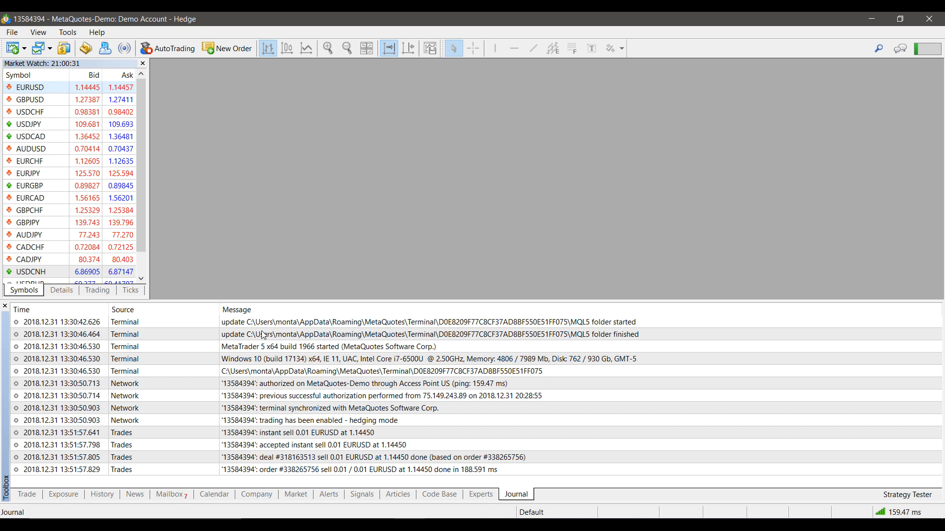
pyautogui.moveTo(185, 320)
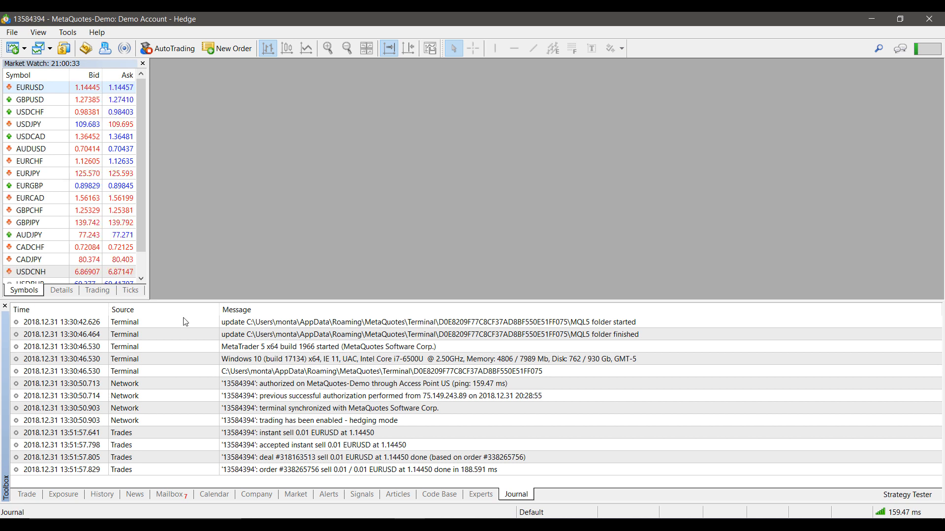
pyautogui.moveTo(263, 370)
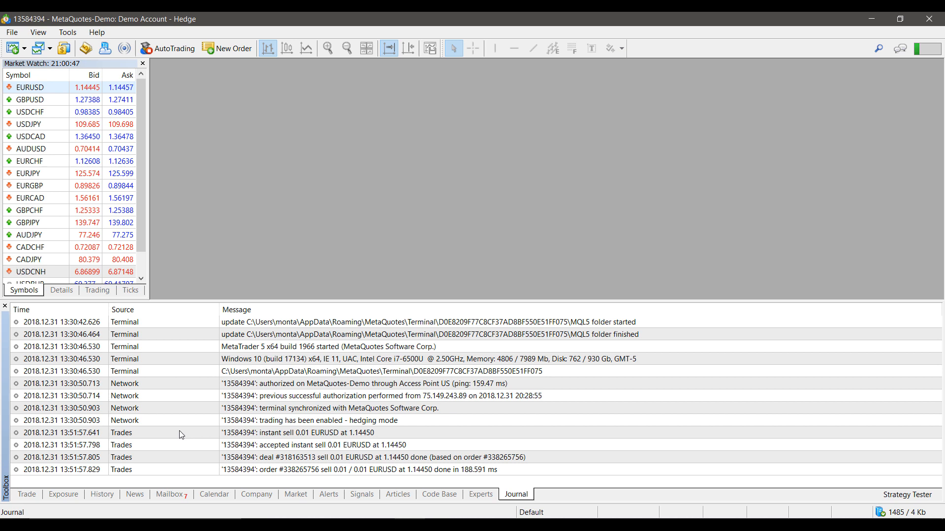
pyautogui.moveTo(93, 483)
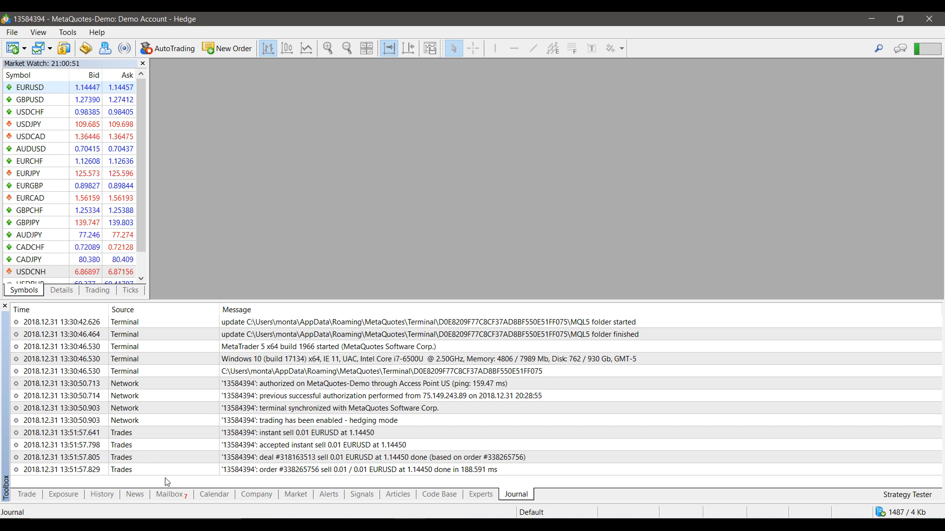
# Step: Review context options on the Trade positions list and EUR exposure row, ending on the 10 000.00 deposit history
pyautogui.click(101, 494)
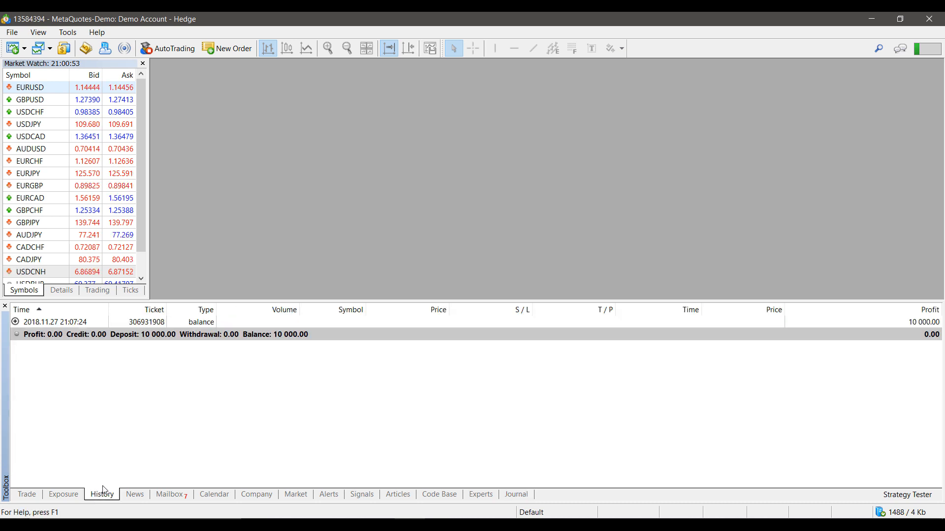
pyautogui.moveTo(125, 364)
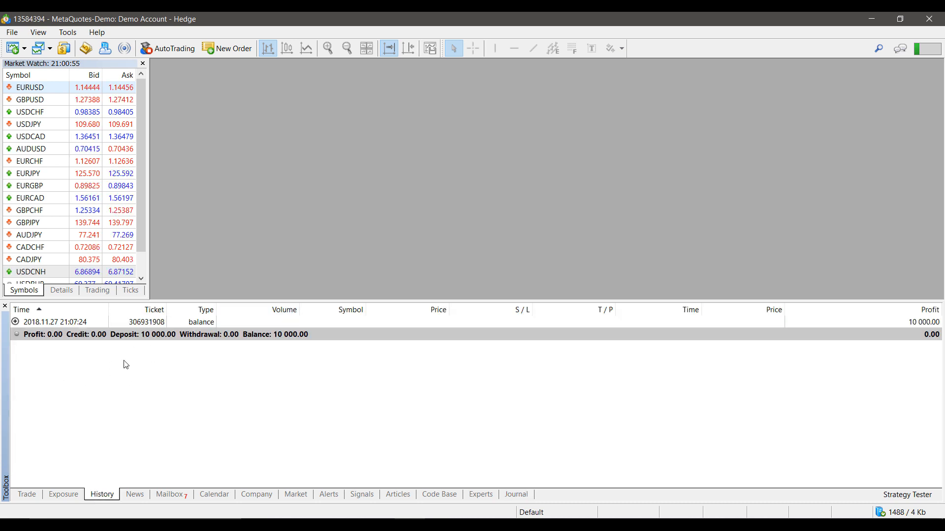
pyautogui.click(26, 494)
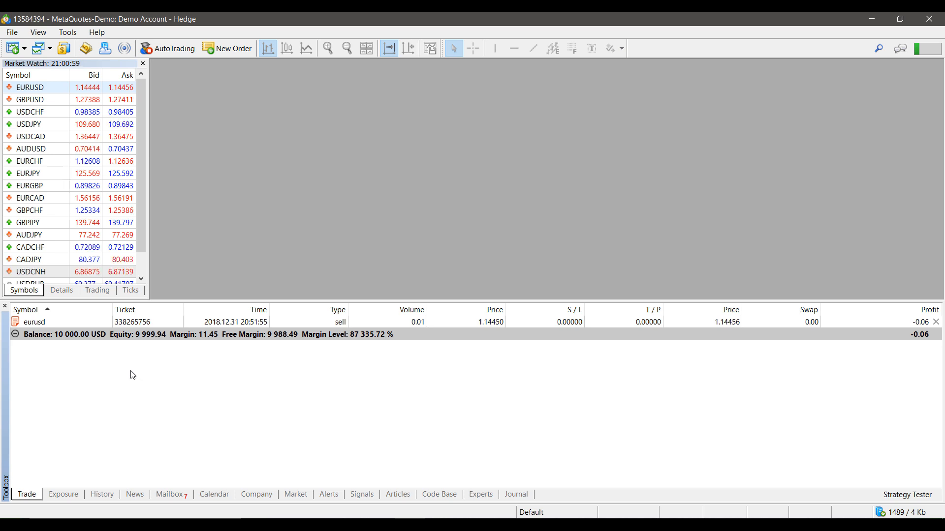
pyautogui.rightClick(131, 375)
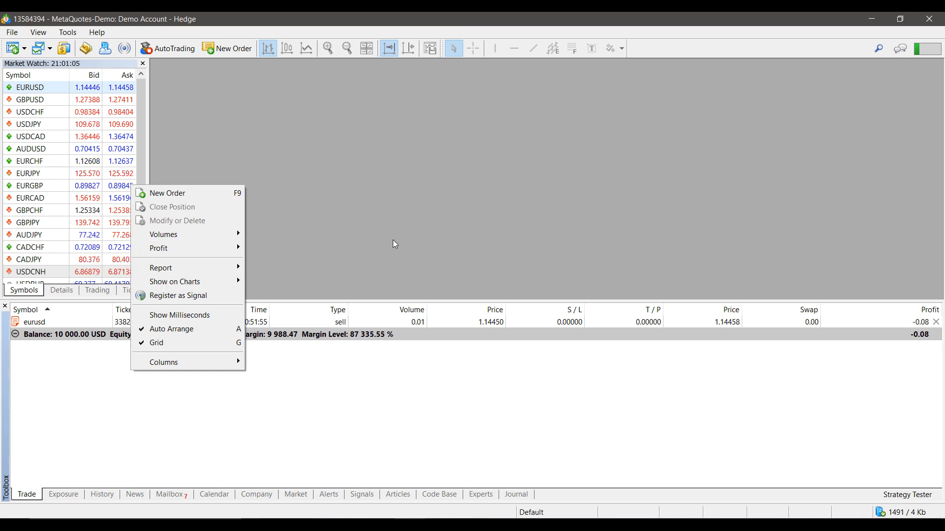
pyautogui.click(63, 494)
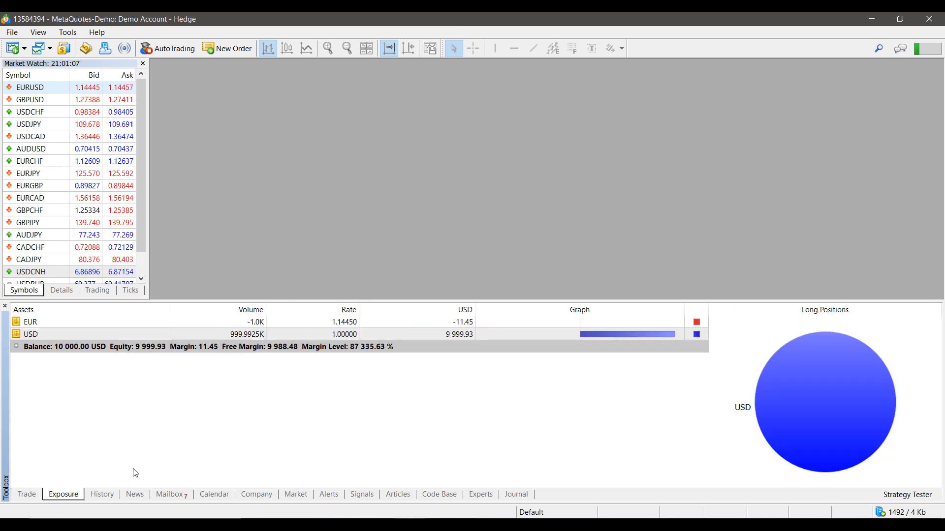
pyautogui.rightClick(139, 322)
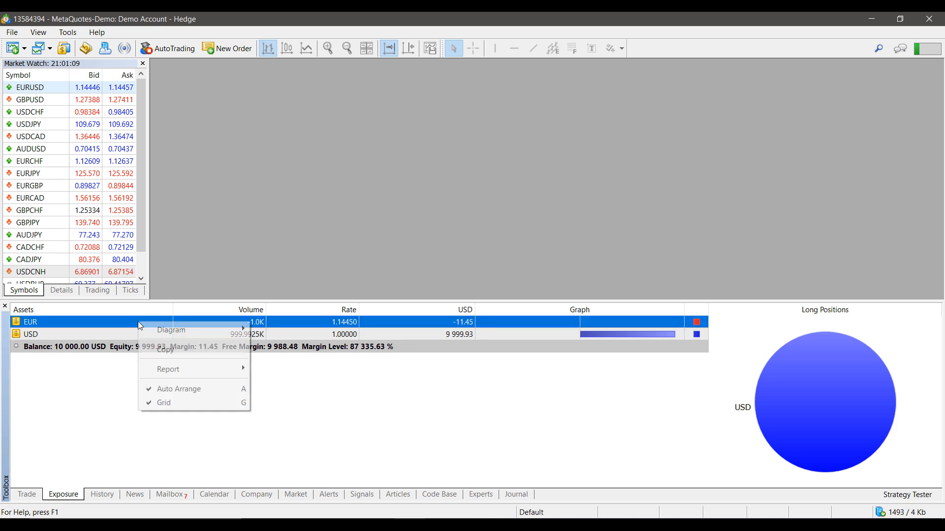
pyautogui.click(101, 494)
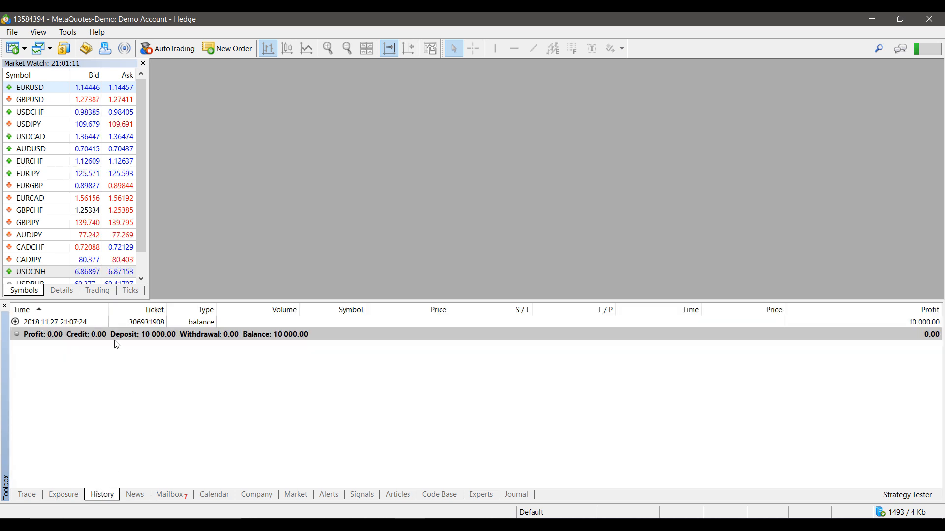
pyautogui.rightClick(117, 345)
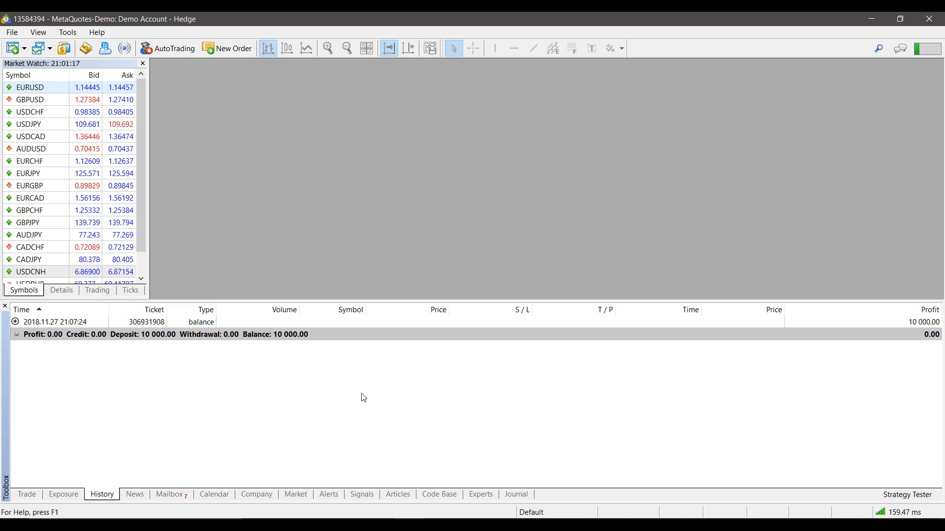
# Step: Check the deposit record's history options, then alternate History and Trade, ending on the 0.01 EURUSD sell position
pyautogui.click(159, 322)
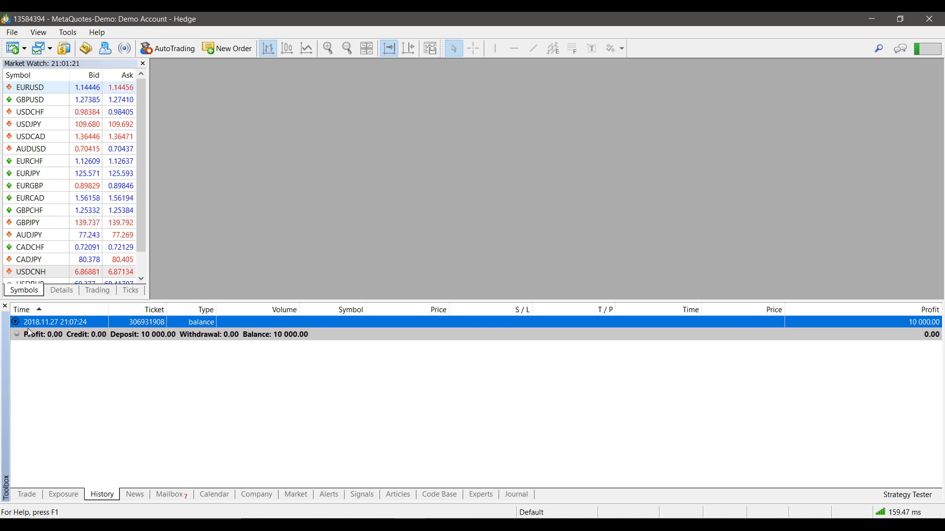
pyautogui.rightClick(55, 322)
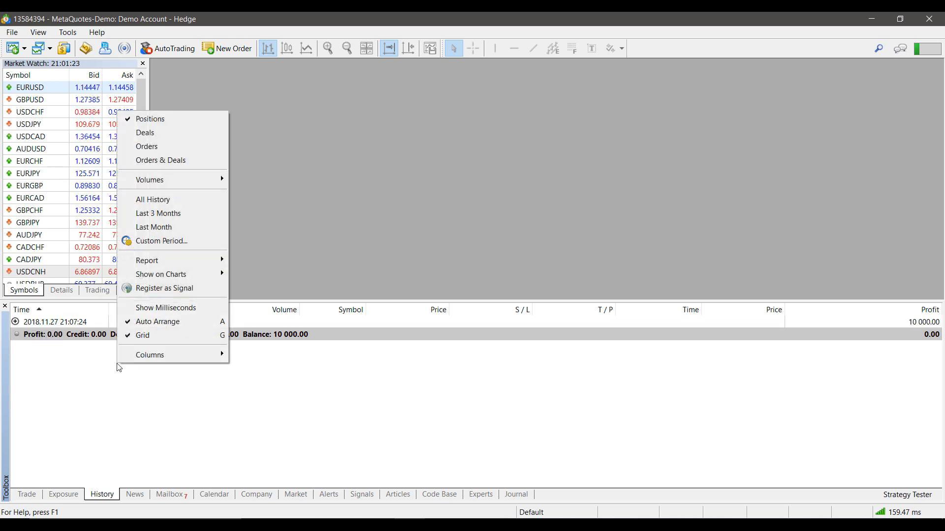
pyautogui.moveTo(147, 147)
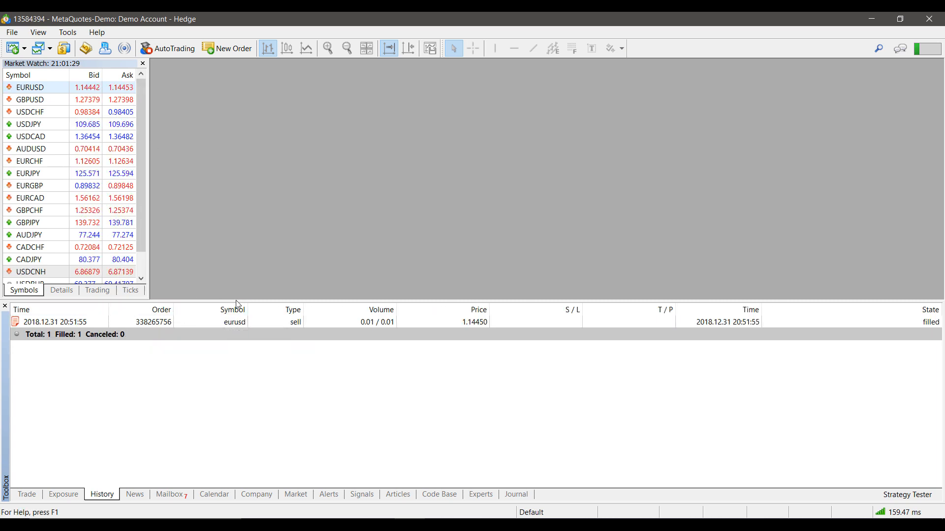
pyautogui.moveTo(235, 322)
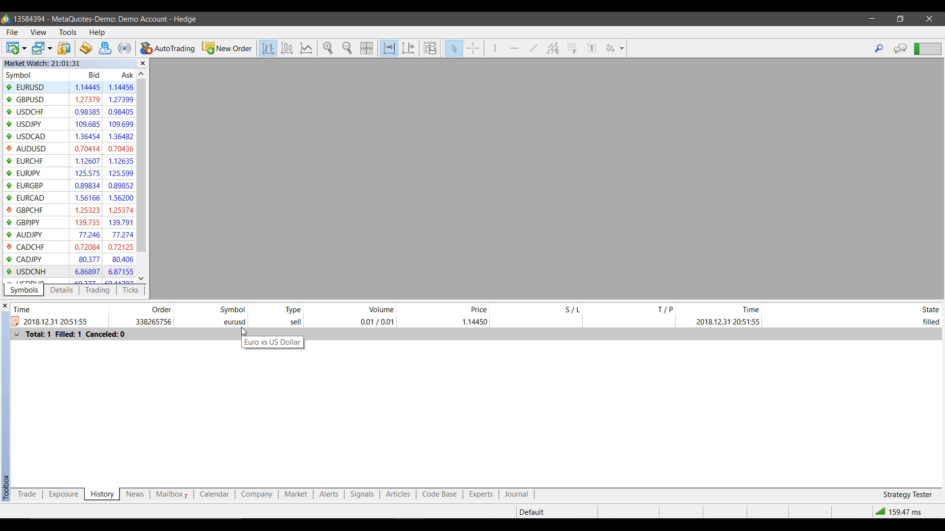
pyautogui.moveTo(295, 322)
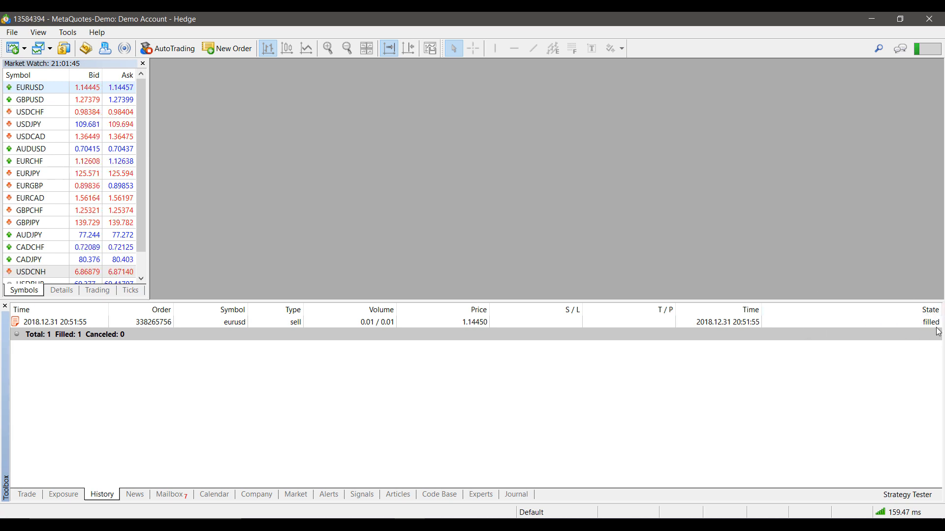
pyautogui.moveTo(922, 326)
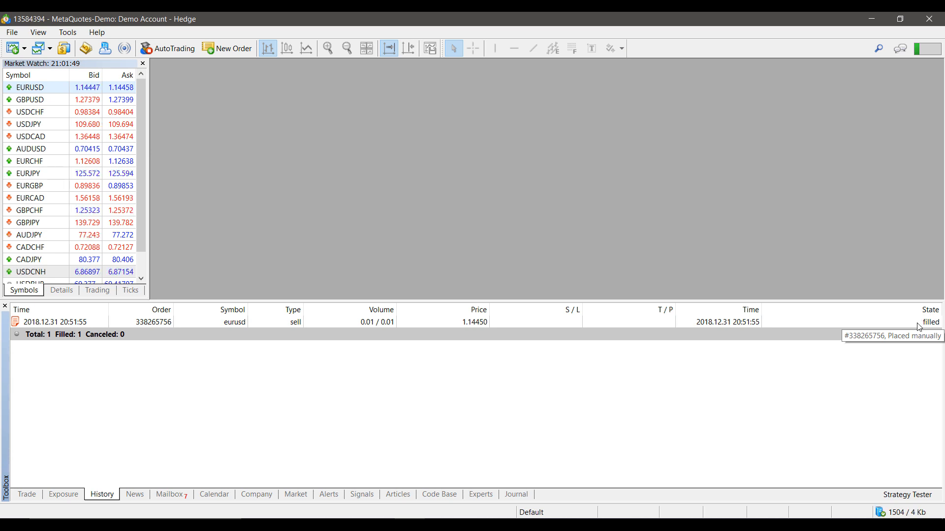
pyautogui.moveTo(271, 420)
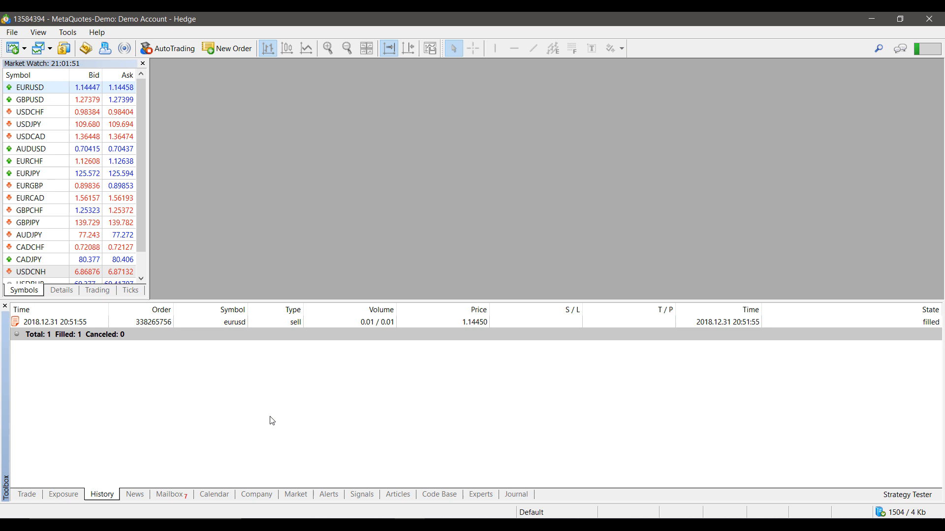
pyautogui.click(26, 494)
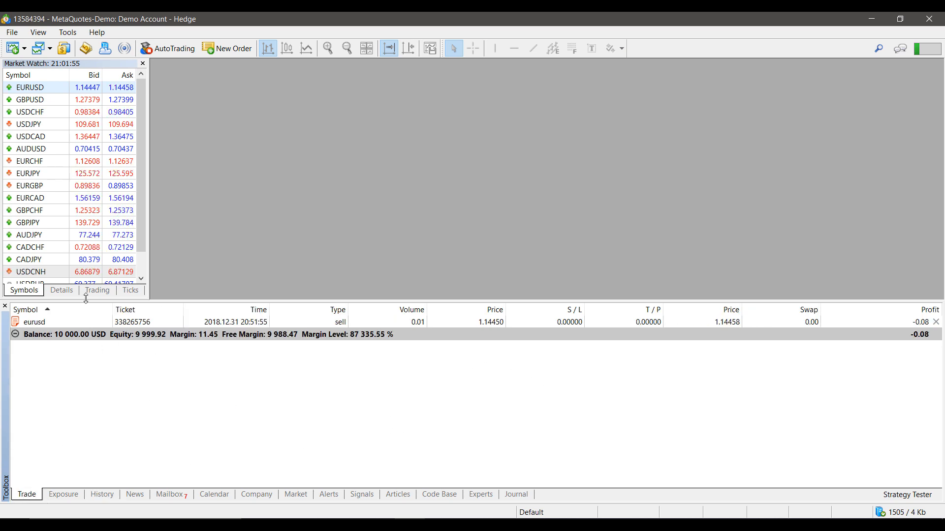
pyautogui.moveTo(49, 335)
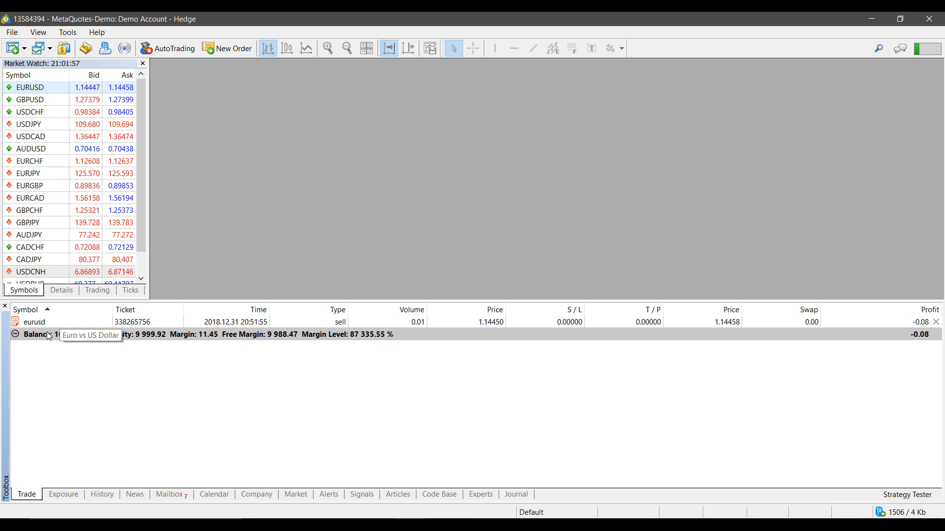
pyautogui.click(101, 494)
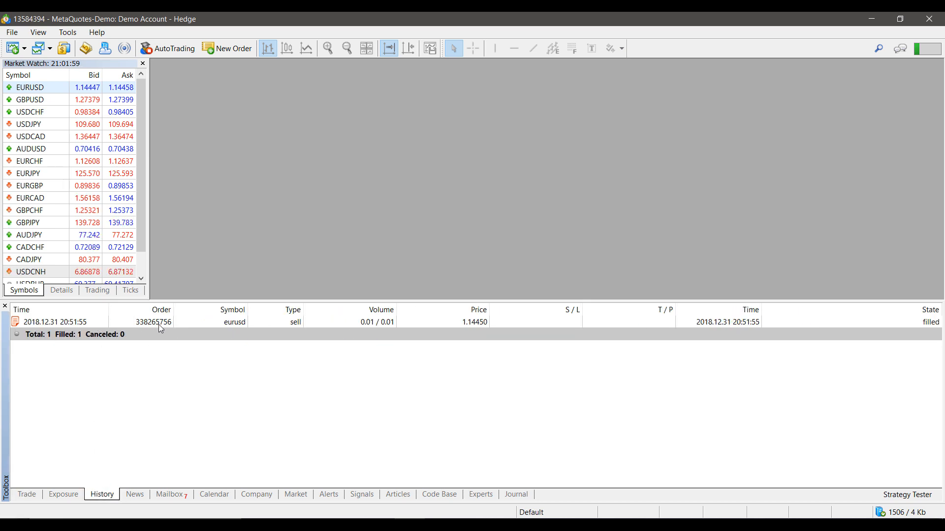
pyautogui.click(26, 494)
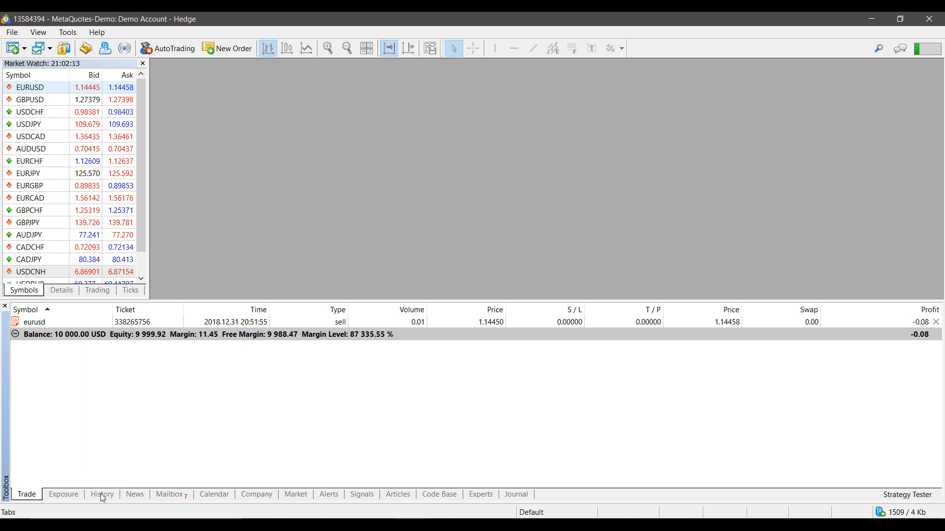
pyautogui.click(101, 494)
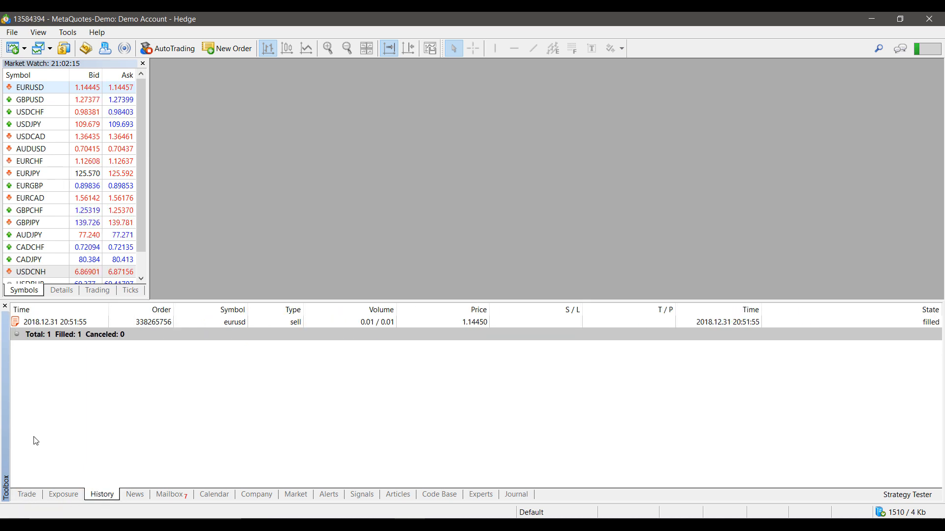
pyautogui.click(27, 494)
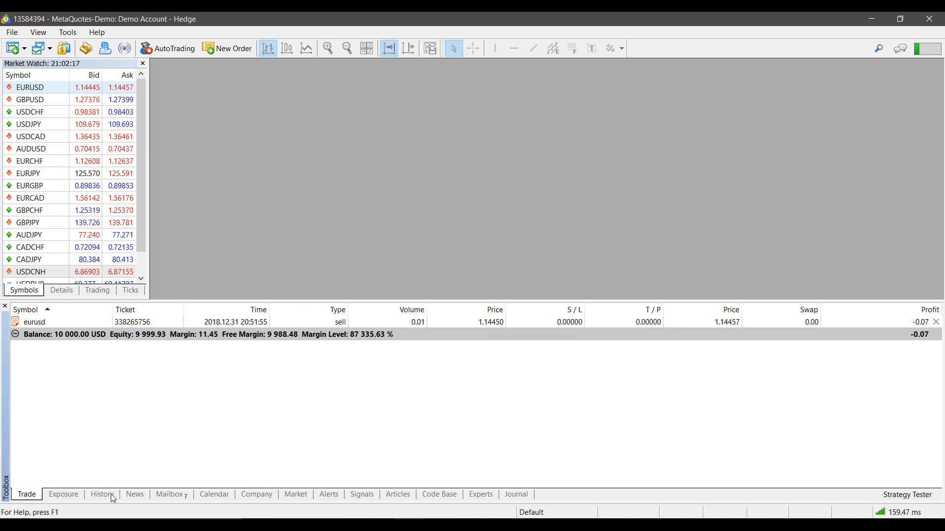
# Step: View the account history listing the 10 000 deposit and the 0.01 EURUSD sell deal
pyautogui.click(101, 494)
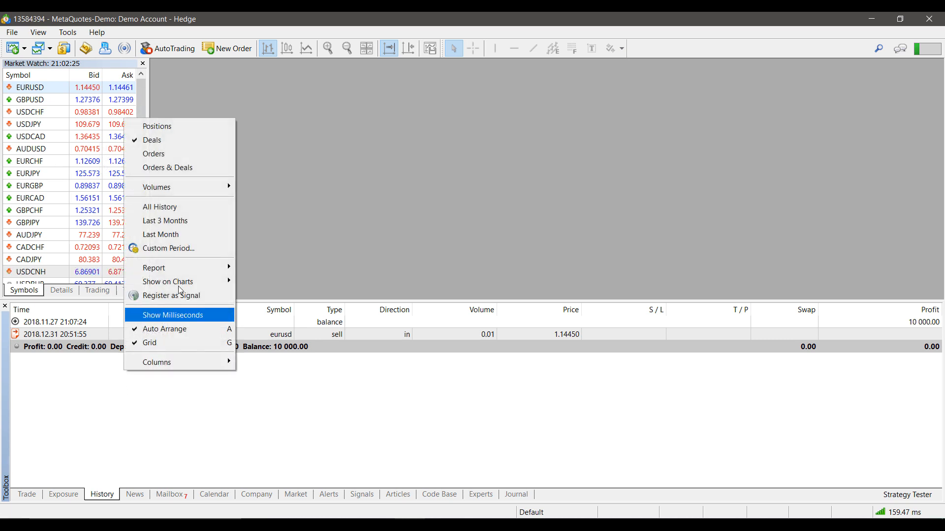
pyautogui.moveTo(181, 206)
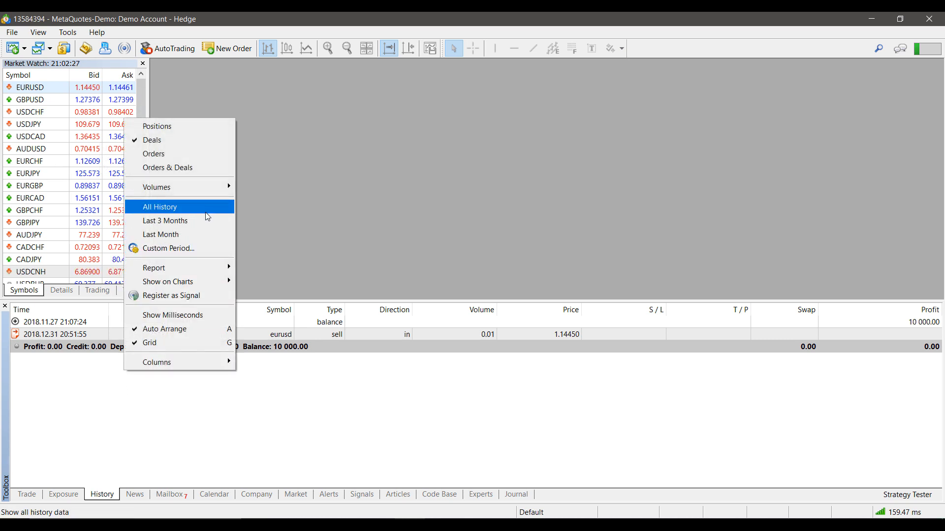
pyautogui.moveTo(181, 221)
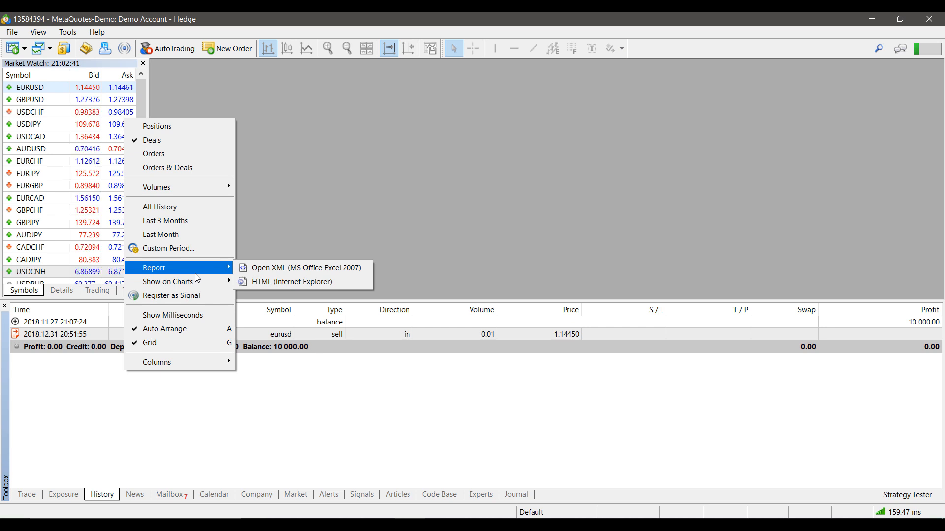
pyautogui.moveTo(174, 282)
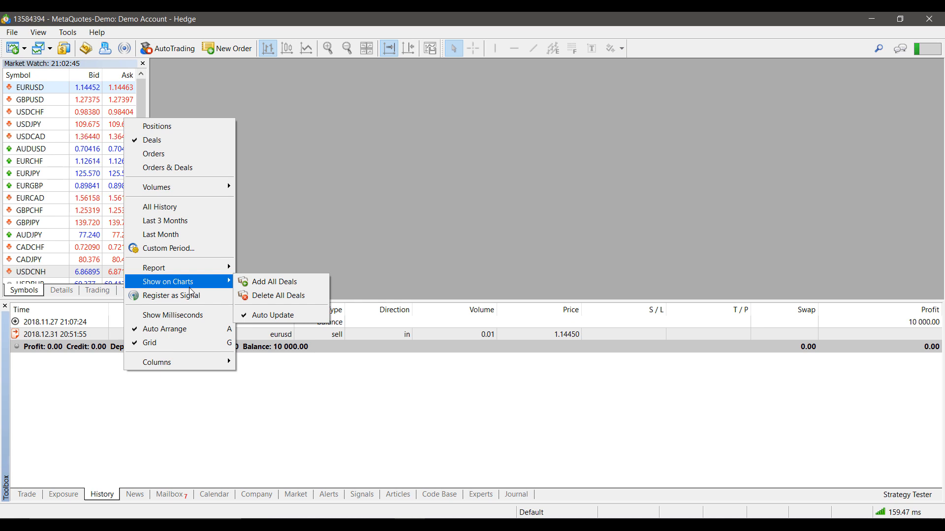
pyautogui.moveTo(205, 285)
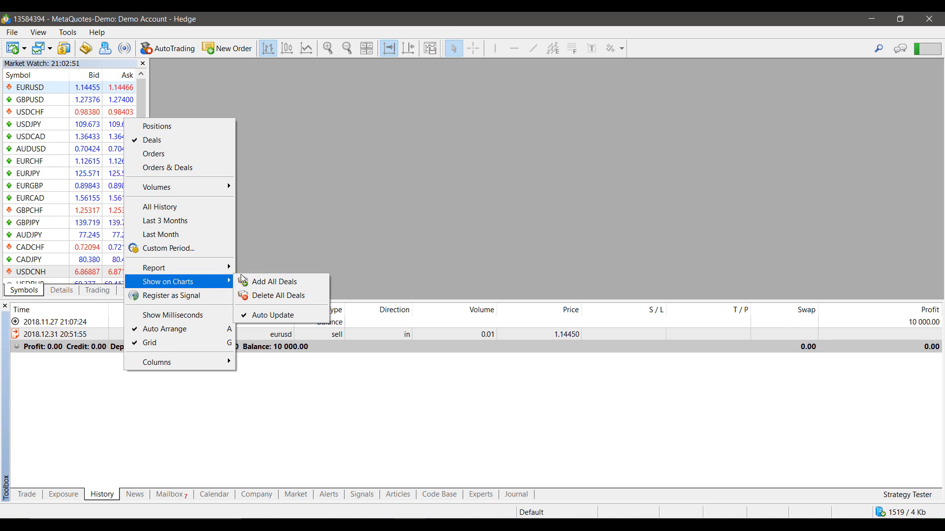
pyautogui.moveTo(179, 362)
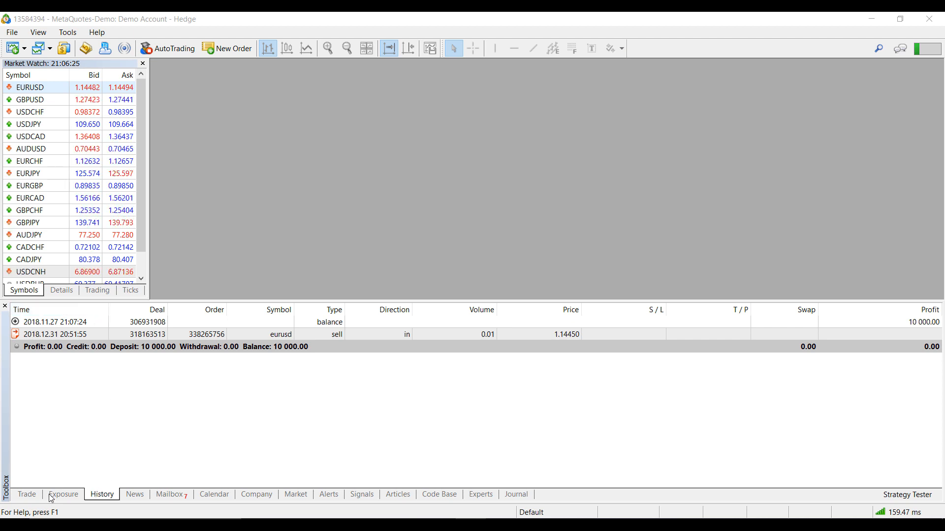
pyautogui.click(63, 494)
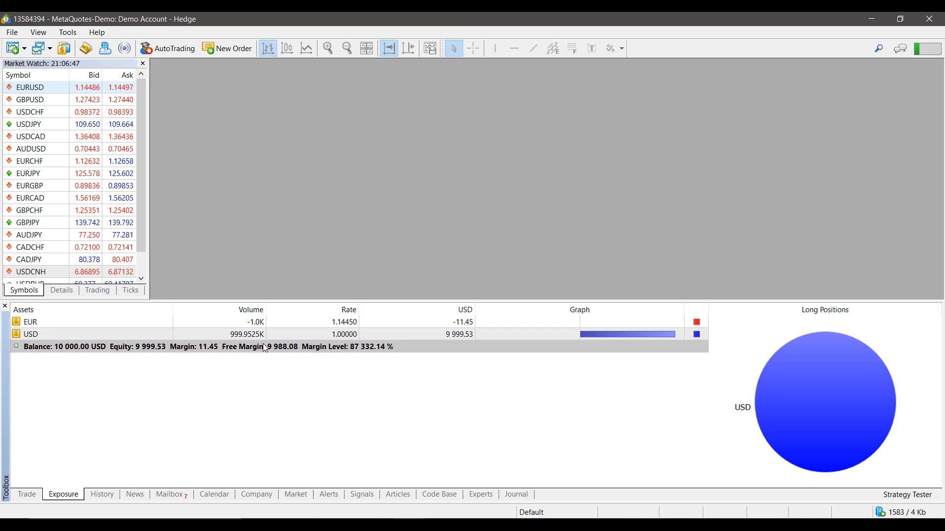
pyautogui.moveTo(189, 406)
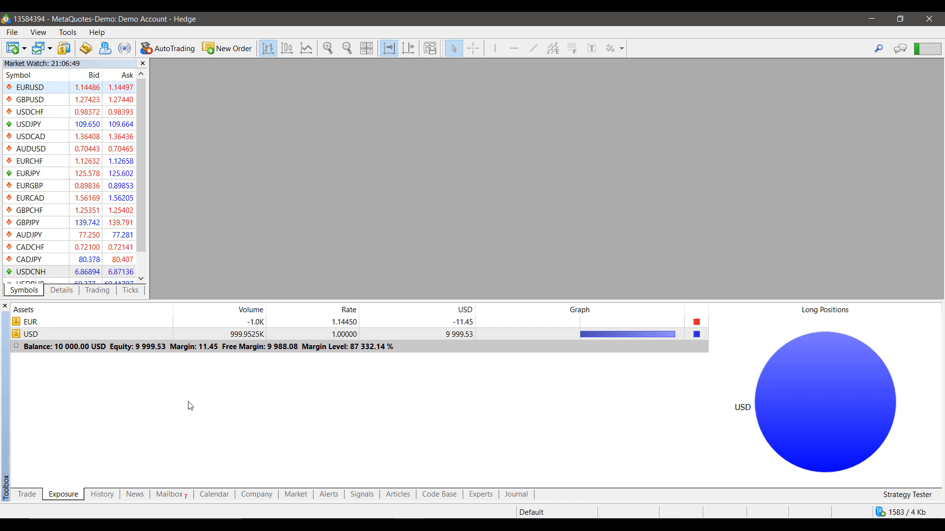
pyautogui.click(101, 493)
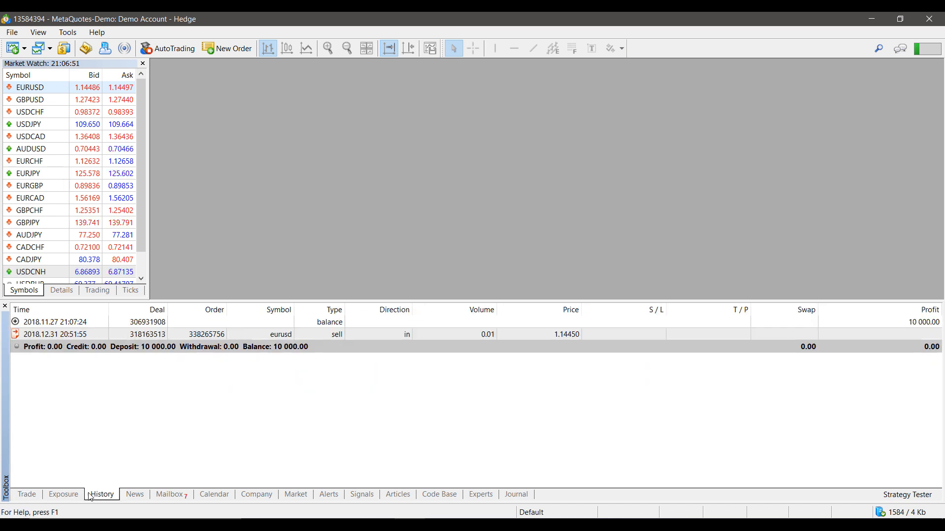
pyautogui.click(27, 494)
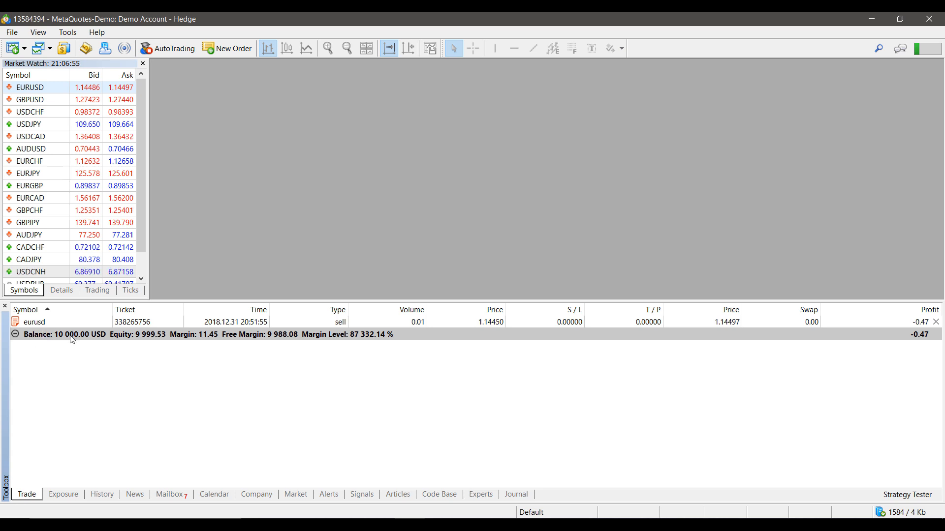
pyautogui.moveTo(108, 332)
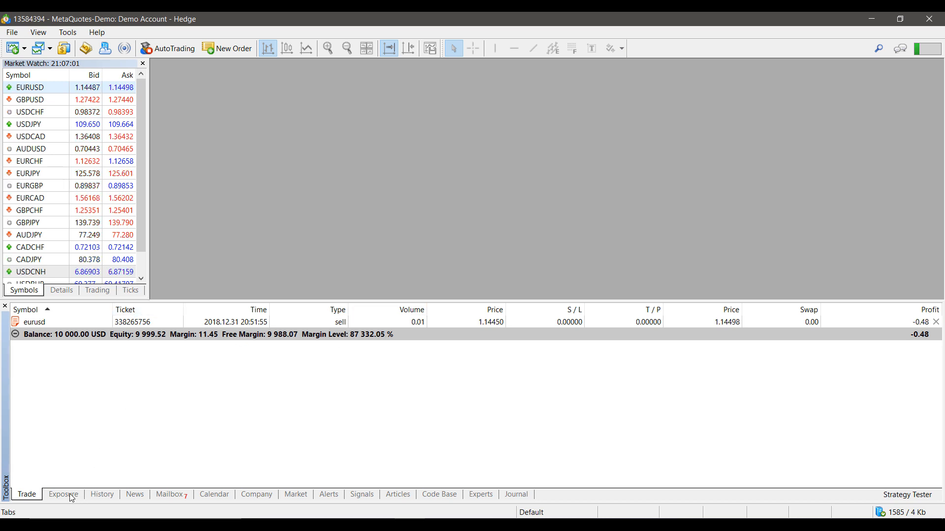
pyautogui.click(63, 494)
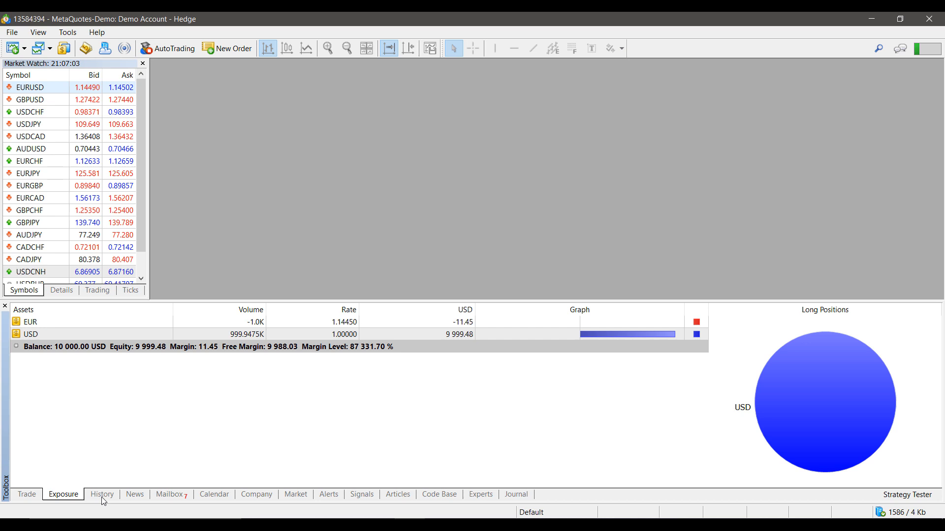
pyautogui.click(102, 494)
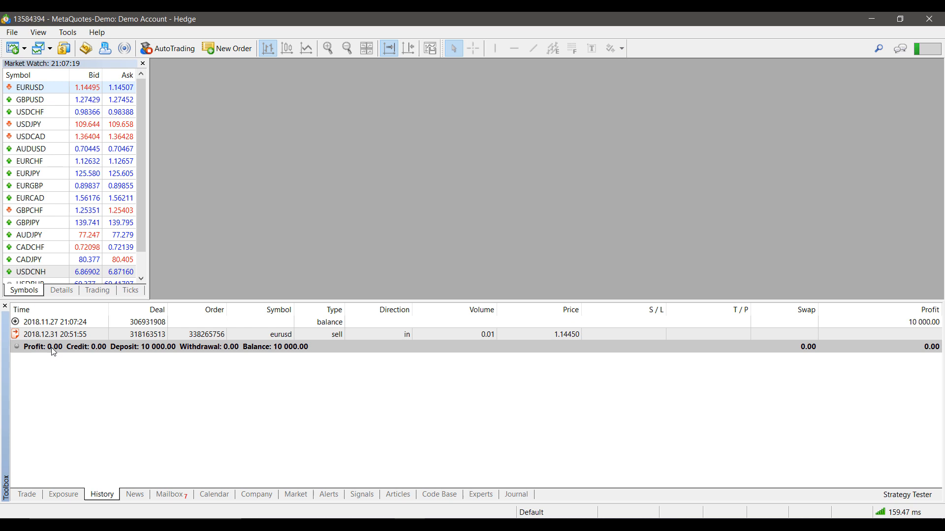
# Step: Alternate Trade and Exposure, ending on exposure with EUR at -1.0K and USD near 9 999.56
pyautogui.click(27, 494)
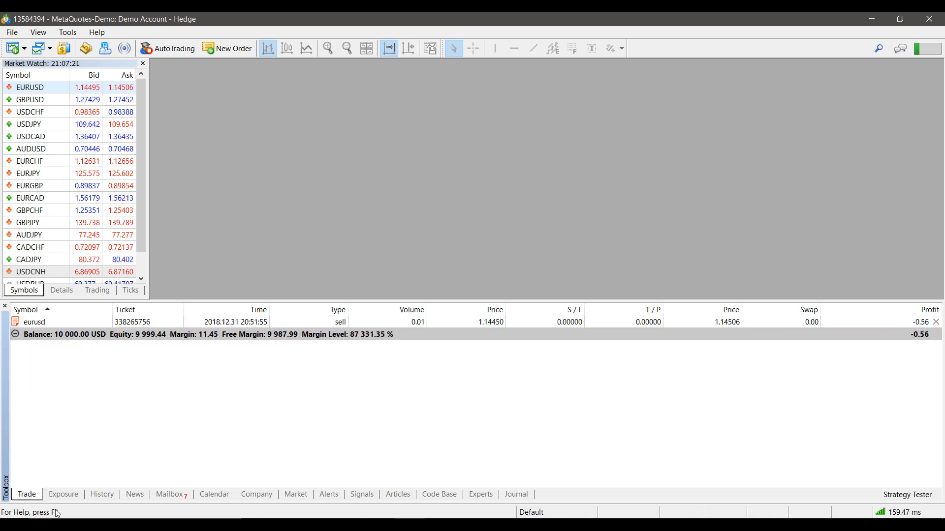
pyautogui.click(63, 494)
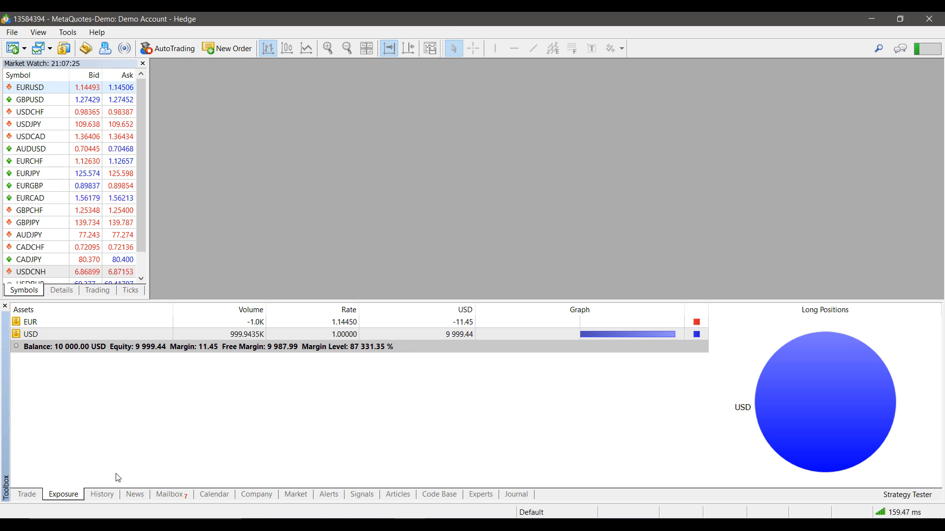
pyautogui.click(26, 494)
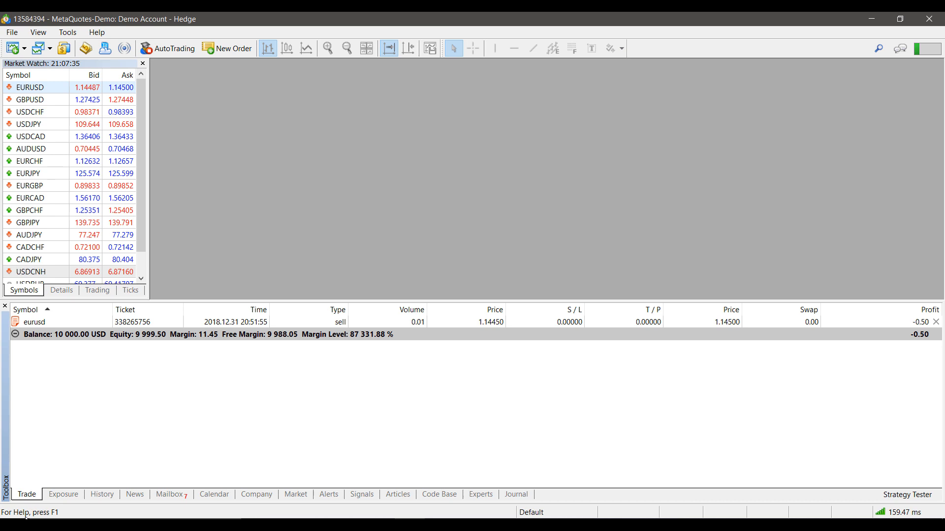
pyautogui.click(62, 494)
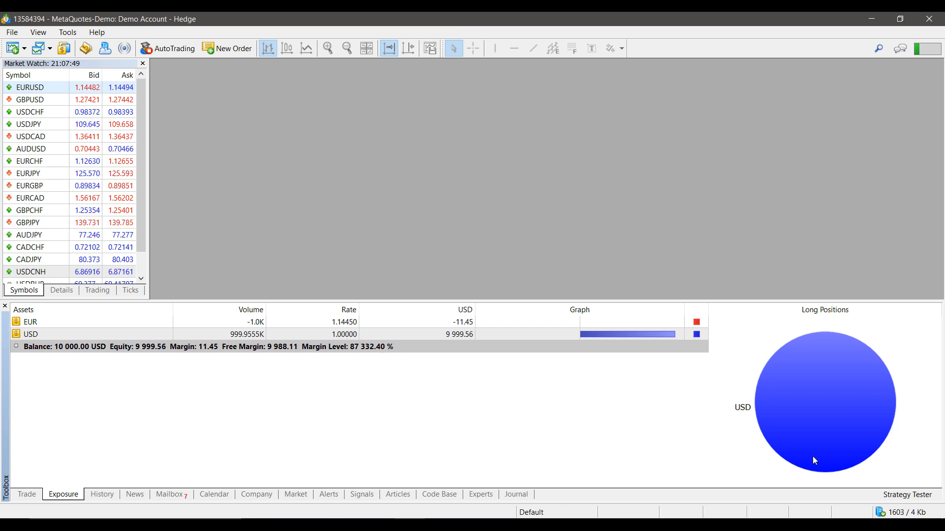
pyautogui.moveTo(808, 386)
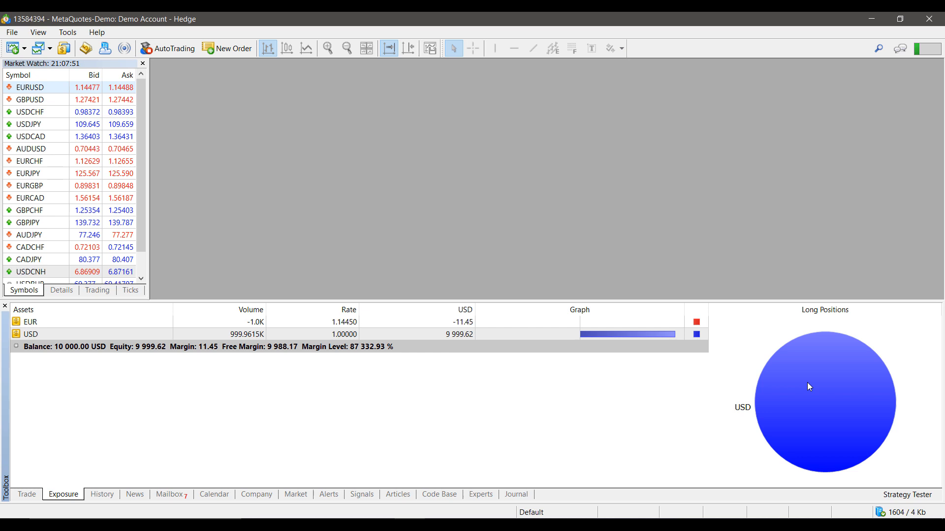
pyautogui.moveTo(138, 335)
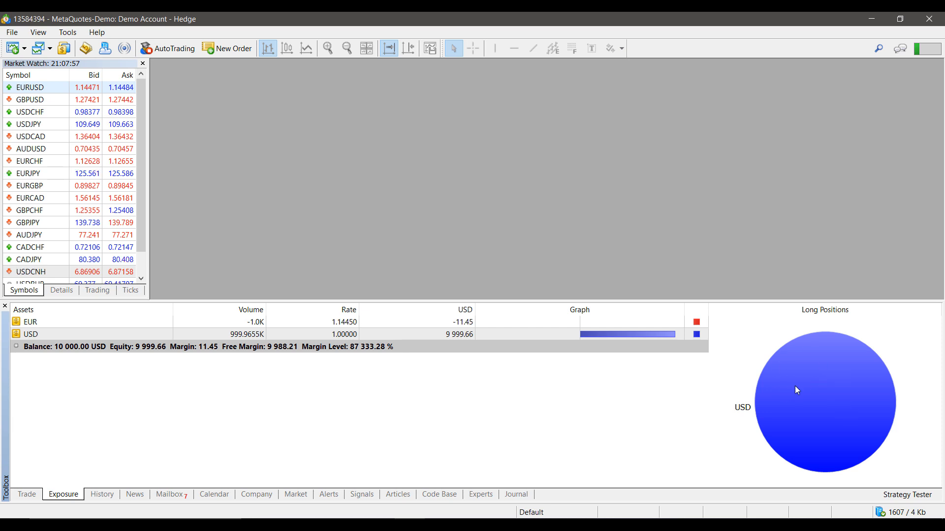
pyautogui.moveTo(702, 333)
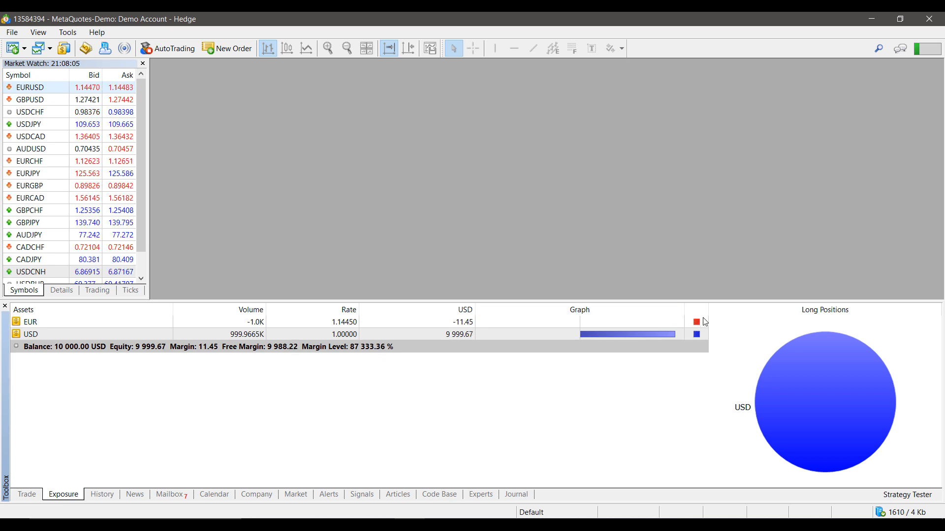
pyautogui.moveTo(728, 375)
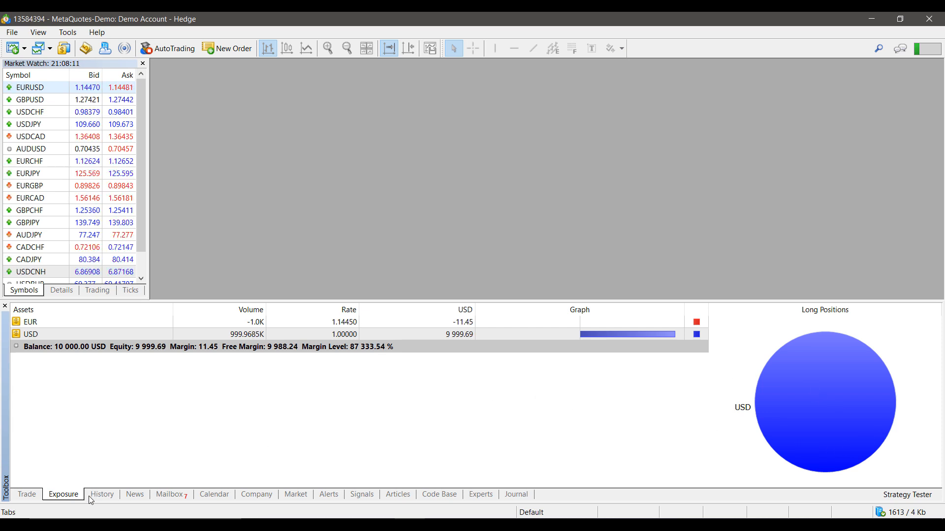
# Step: Return to the deal history listing the 10 000 deposit and EURUSD sell deal
pyautogui.click(101, 494)
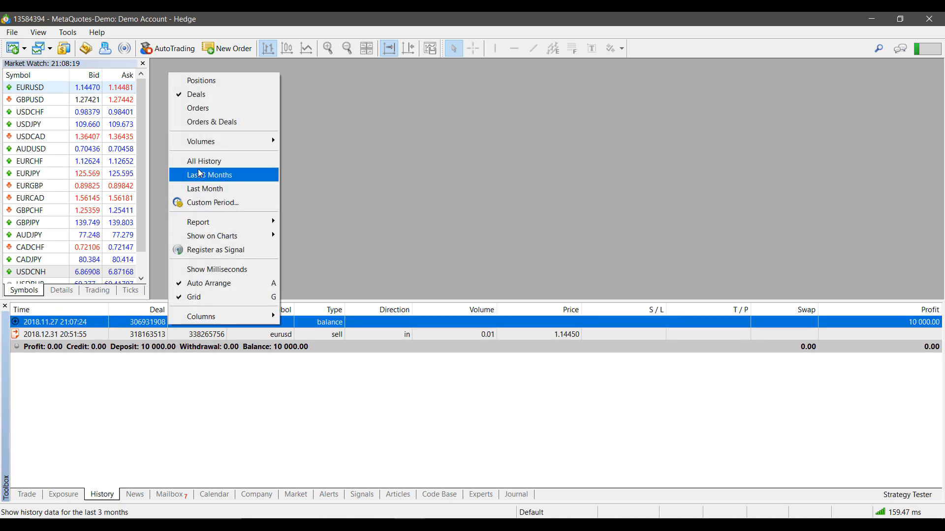
pyautogui.moveTo(197, 95)
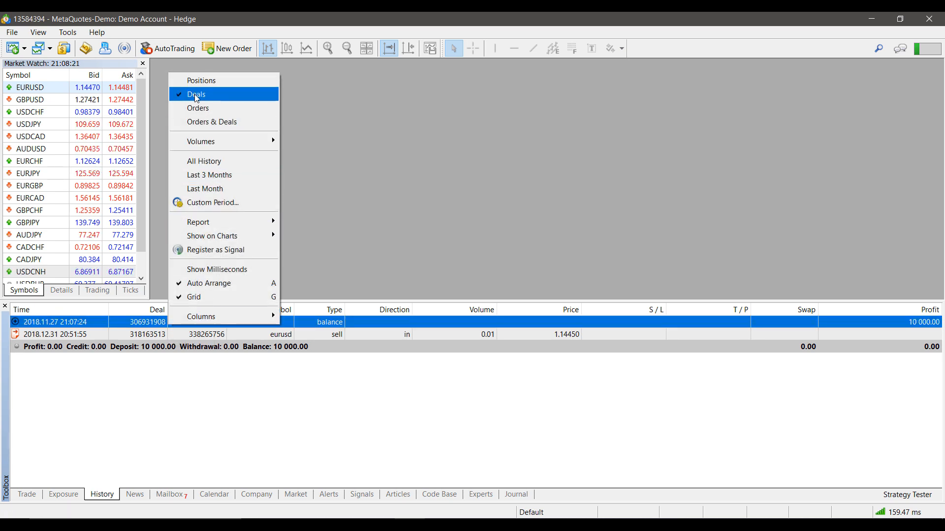
pyautogui.moveTo(210, 122)
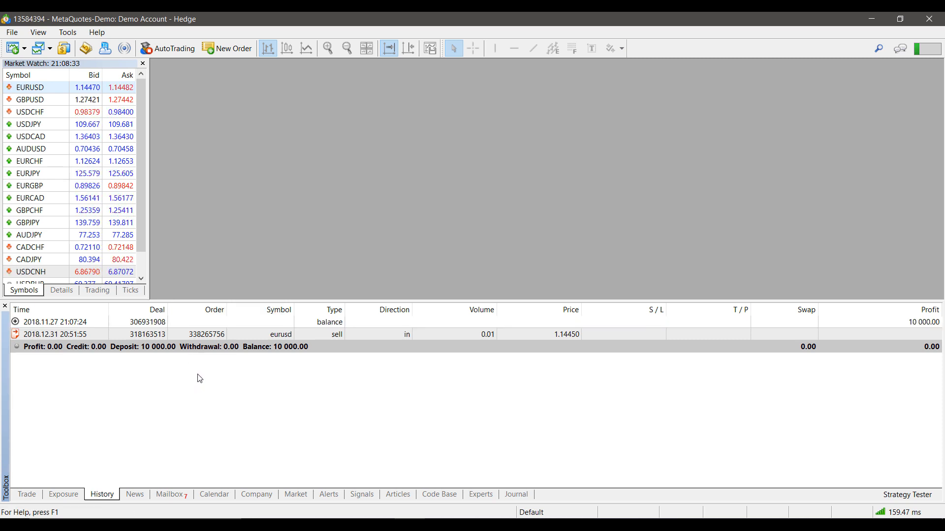
# Step: Check the event journal, then return to the EURUSD sell position now at -0.33 profit
pyautogui.click(514, 494)
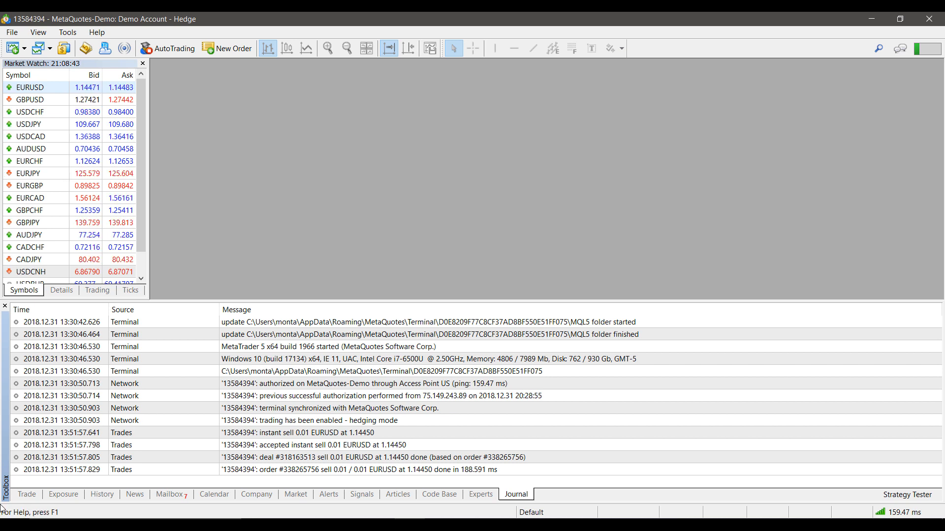
pyautogui.click(27, 494)
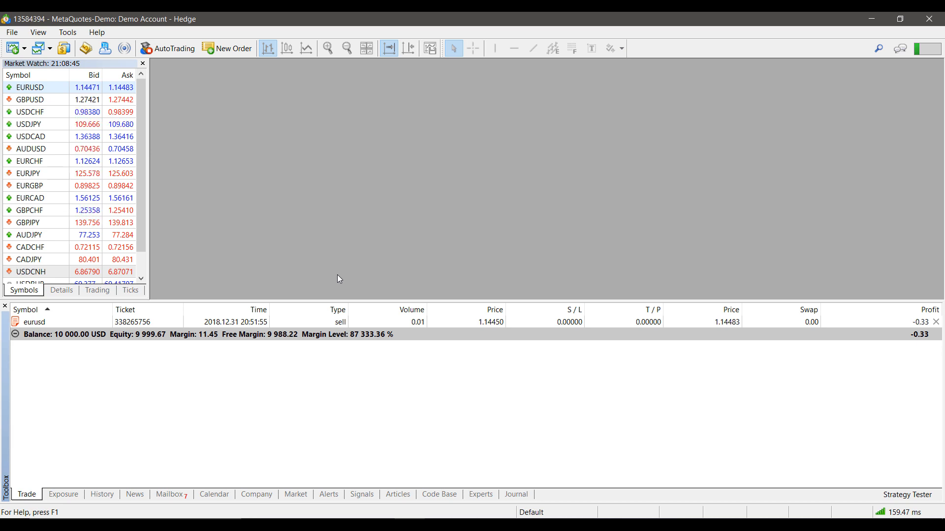